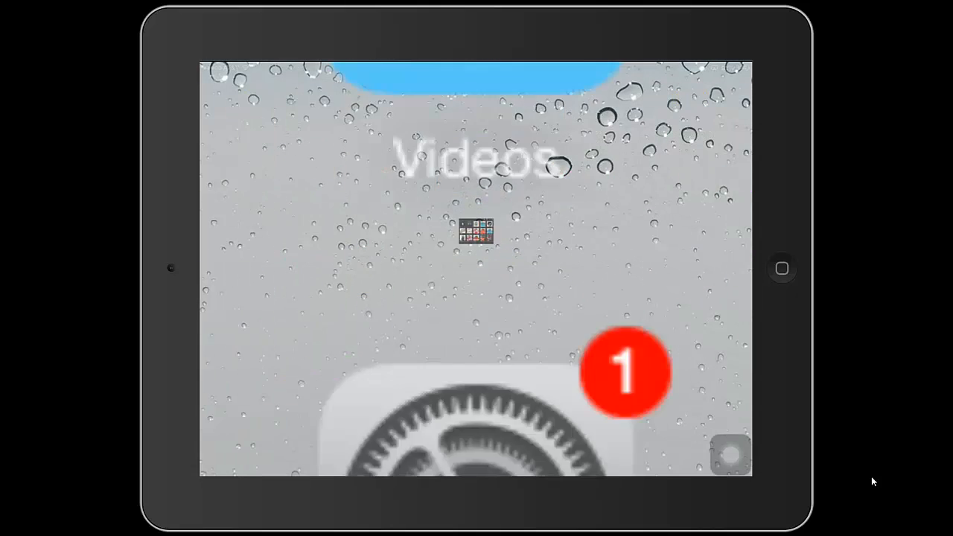
- Launch Photoshop Touch from the iPad home screen
click(476, 231)
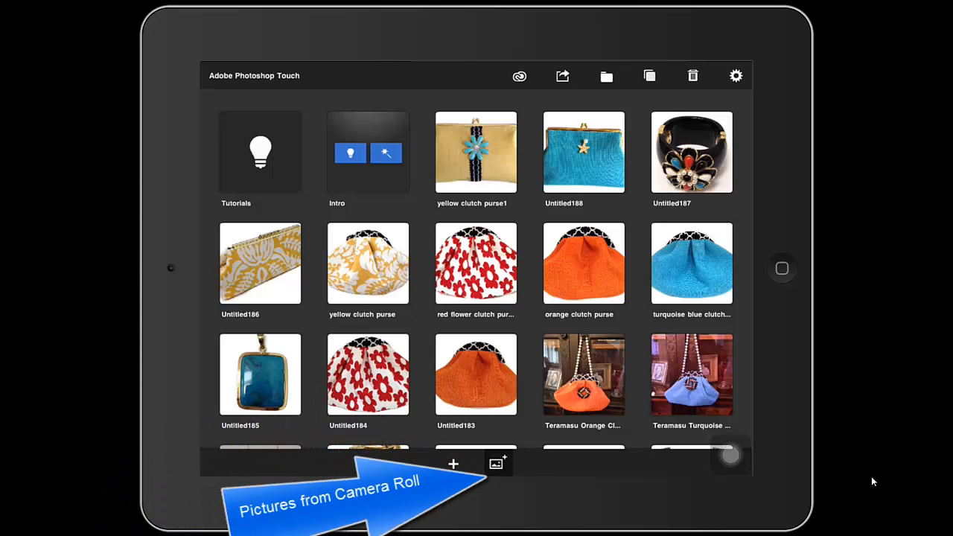
- Import the turquoise clutch photo from the Camera Roll as a new project
click(453, 464)
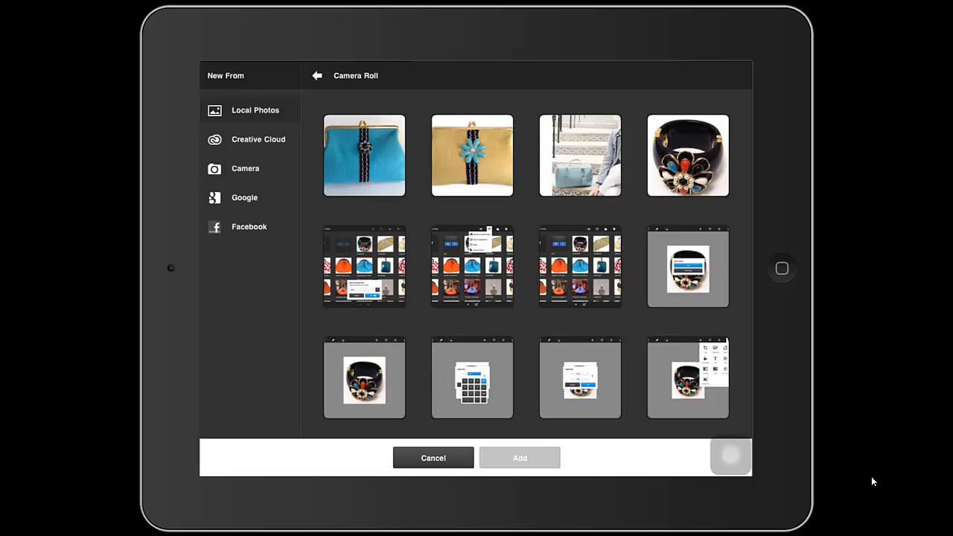
click(365, 155)
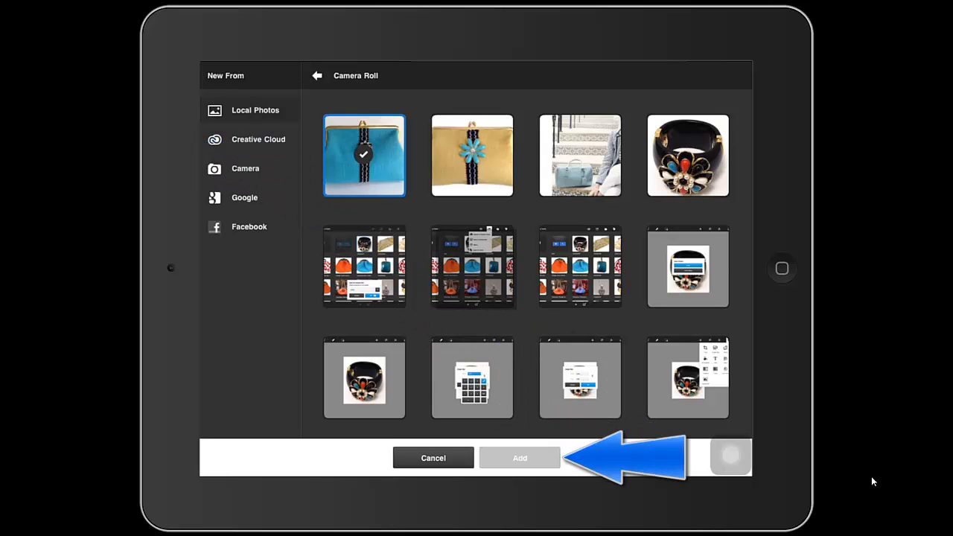
click(520, 458)
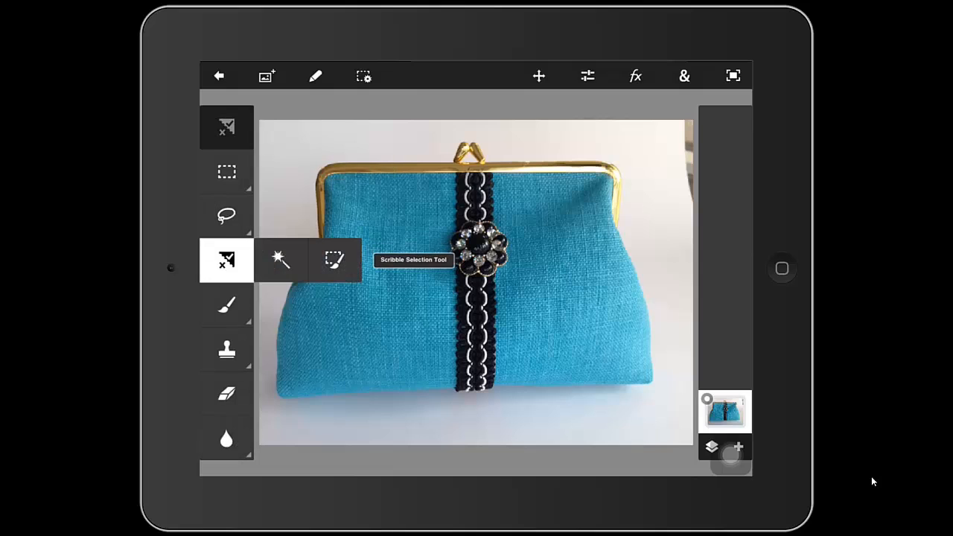
- Check the Magic Wand, then choose the Scribble Selection Tool instead
click(281, 260)
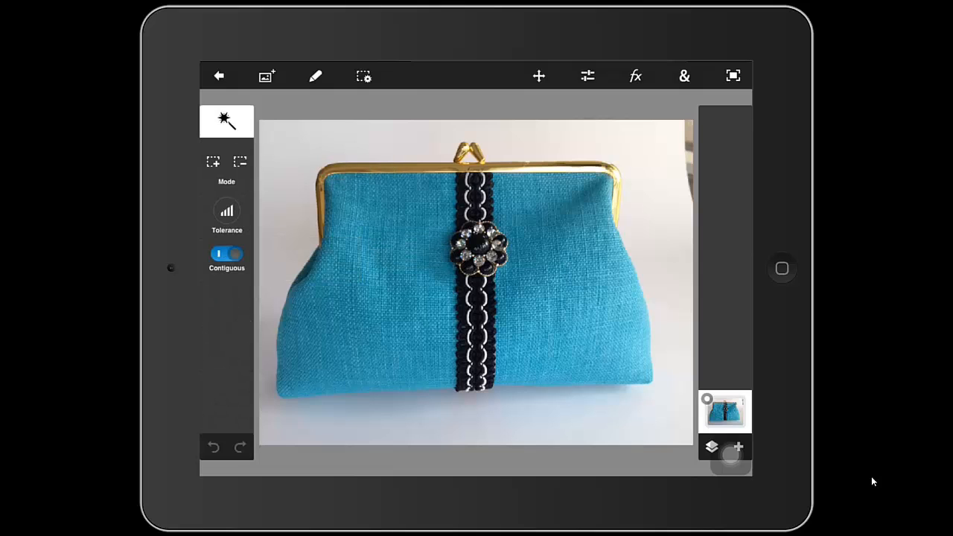
click(226, 120)
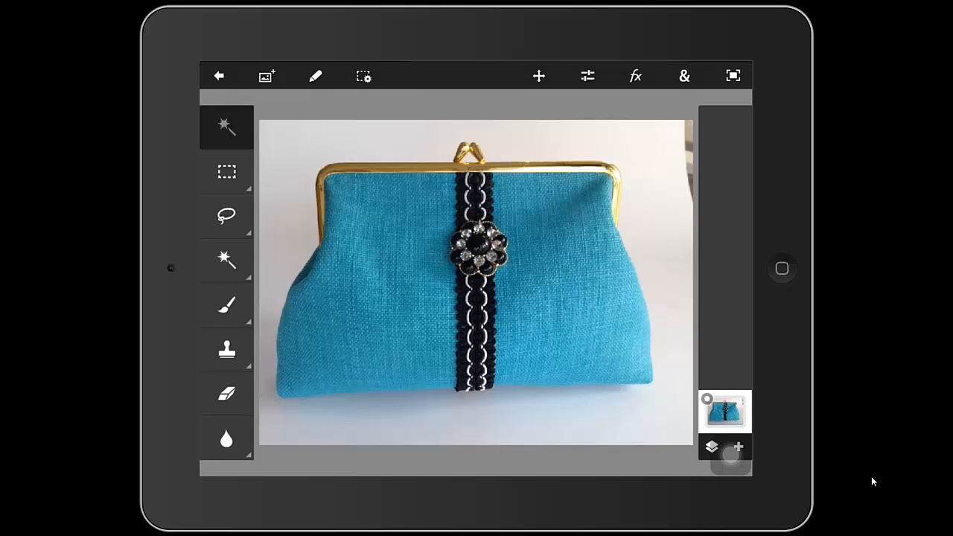
click(227, 261)
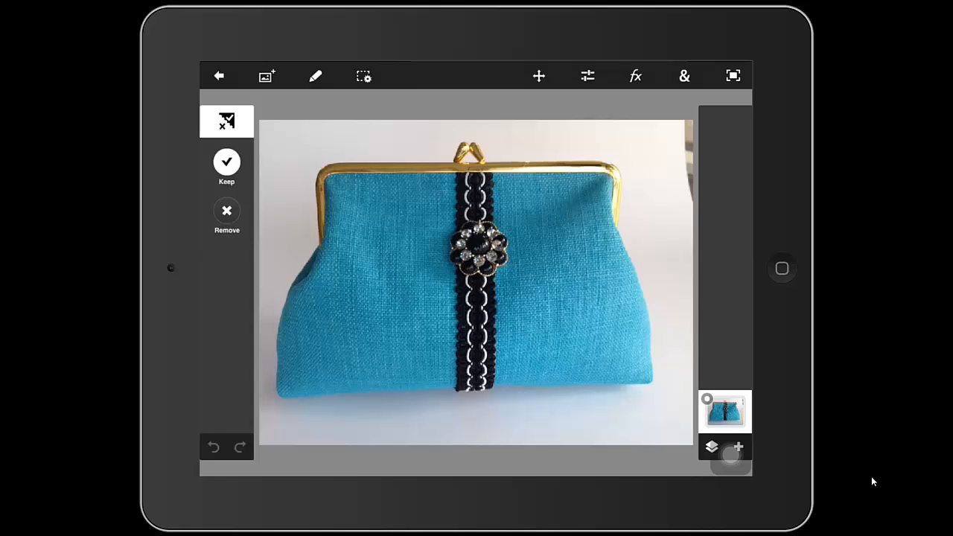
- Draw green Keep strokes tracing just inside the clutch's edges all around
drag(327, 246, 290, 380)
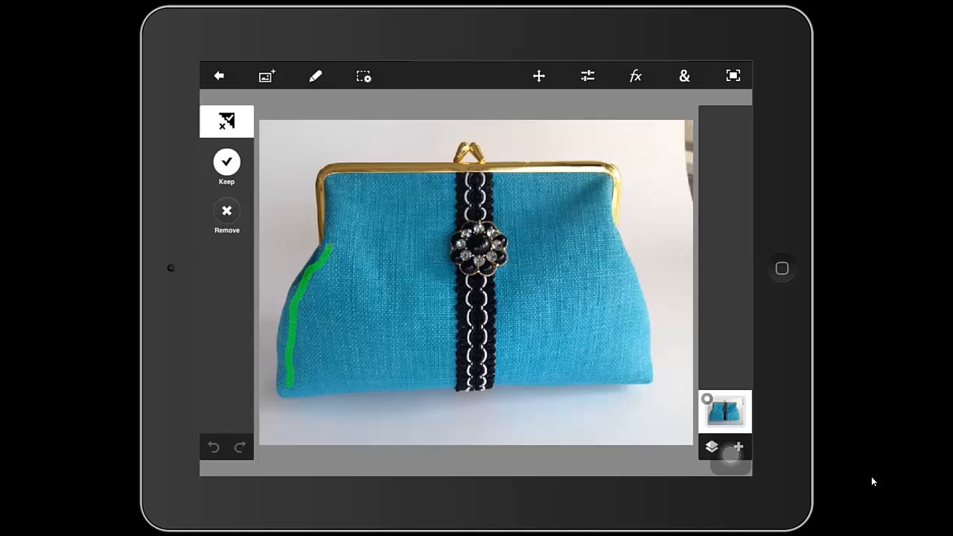
click(227, 162)
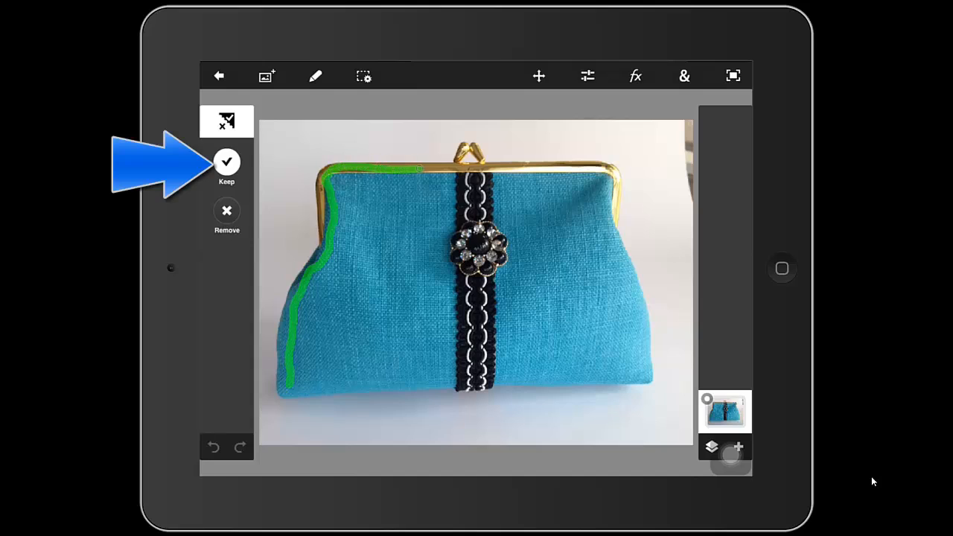
drag(421, 169, 592, 167)
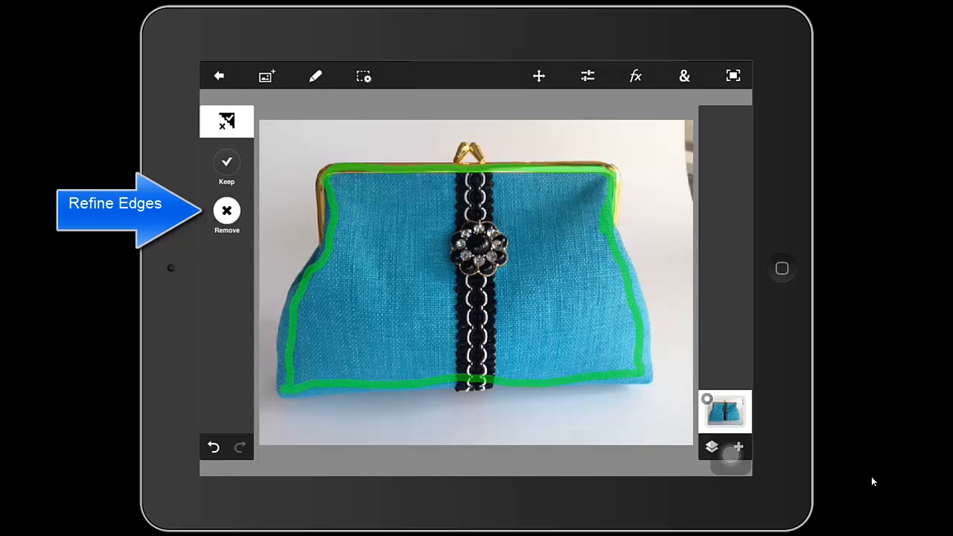
- Draw red Remove strokes around the background outside the purse, including the bottom corner
drag(305, 160, 291, 261)
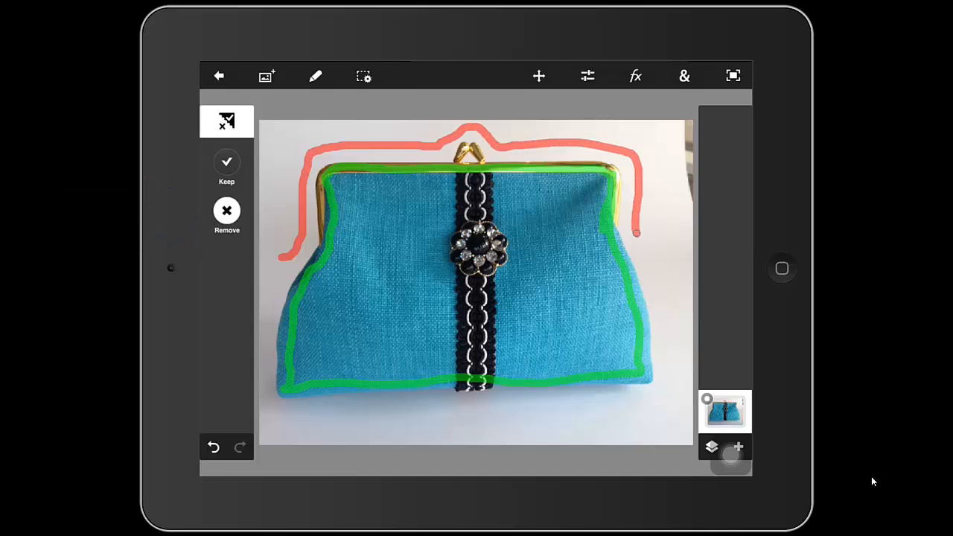
drag(637, 235, 615, 398)
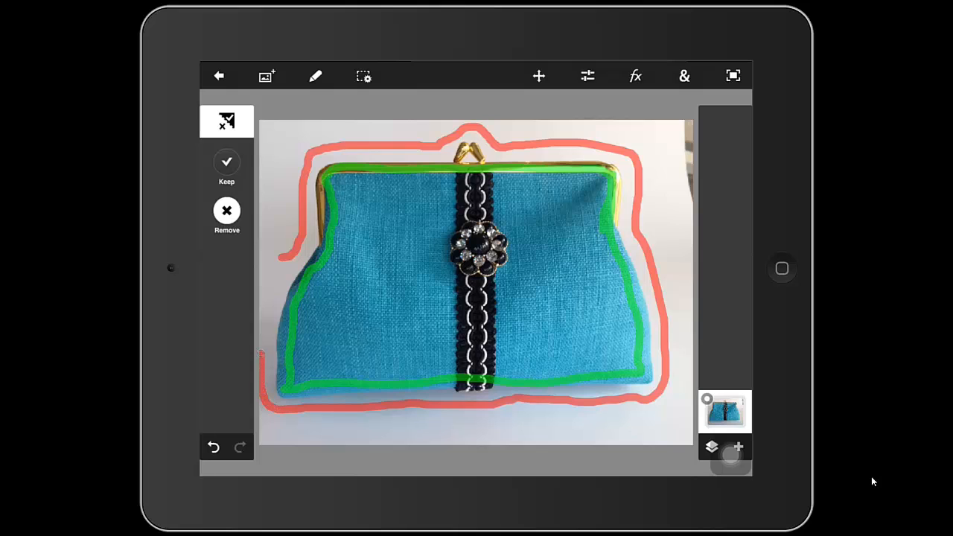
click(226, 162)
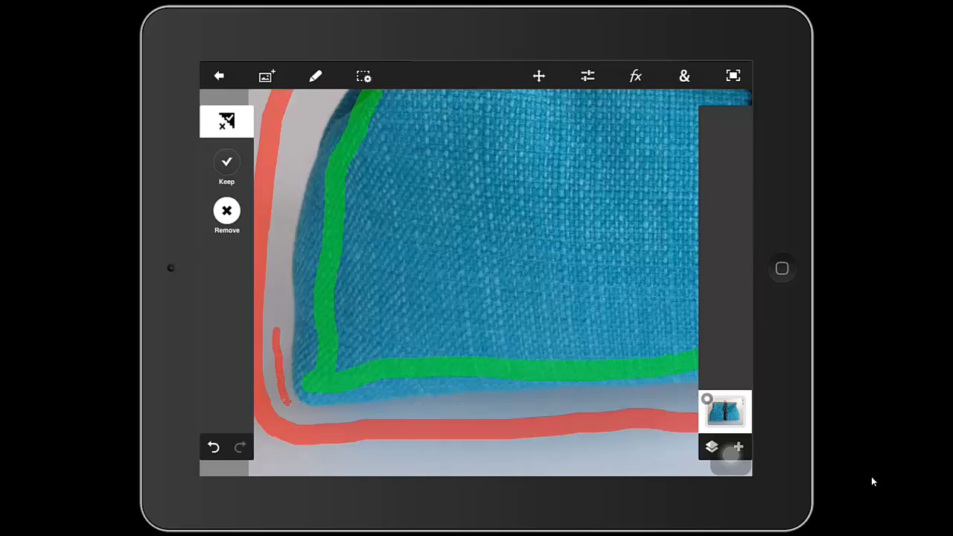
drag(283, 406, 460, 406)
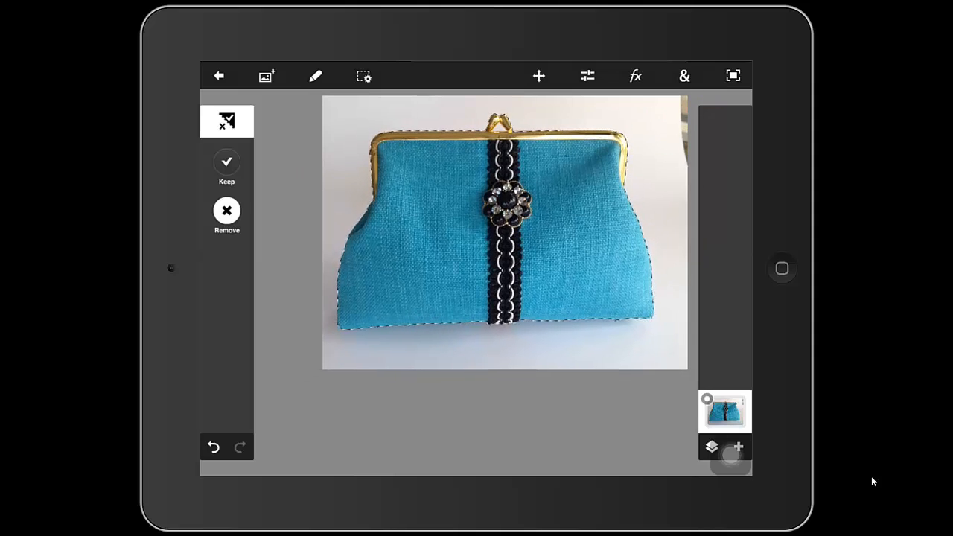
- Enter Refine Edges mode for the purse selection
click(364, 75)
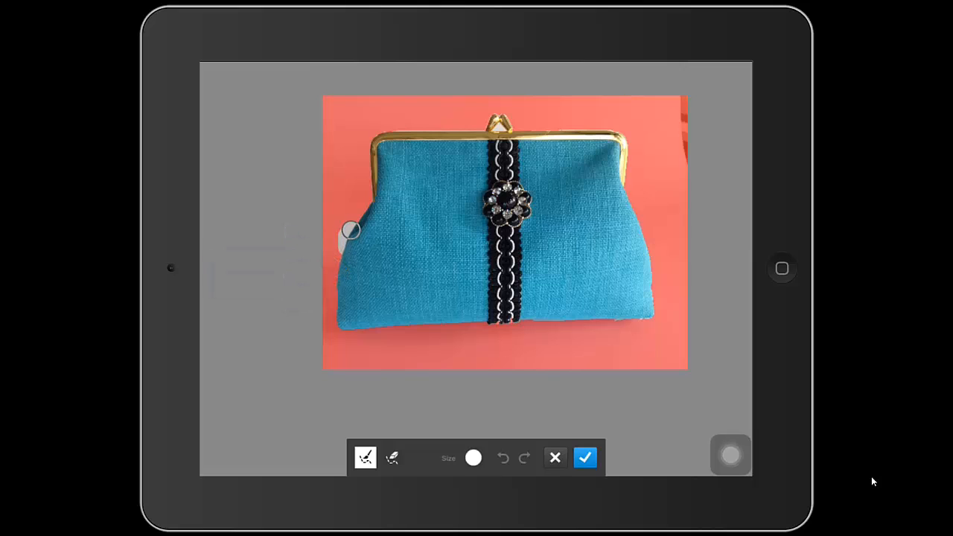
- Brush the refine tool around the whole purse outline: sides, clasp, top and bottom
drag(350, 231, 380, 133)
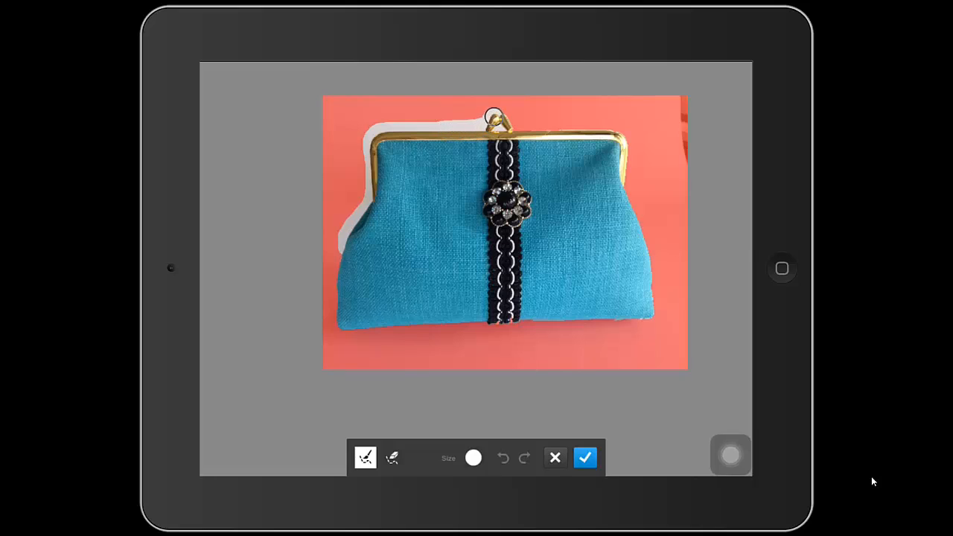
drag(488, 115, 578, 132)
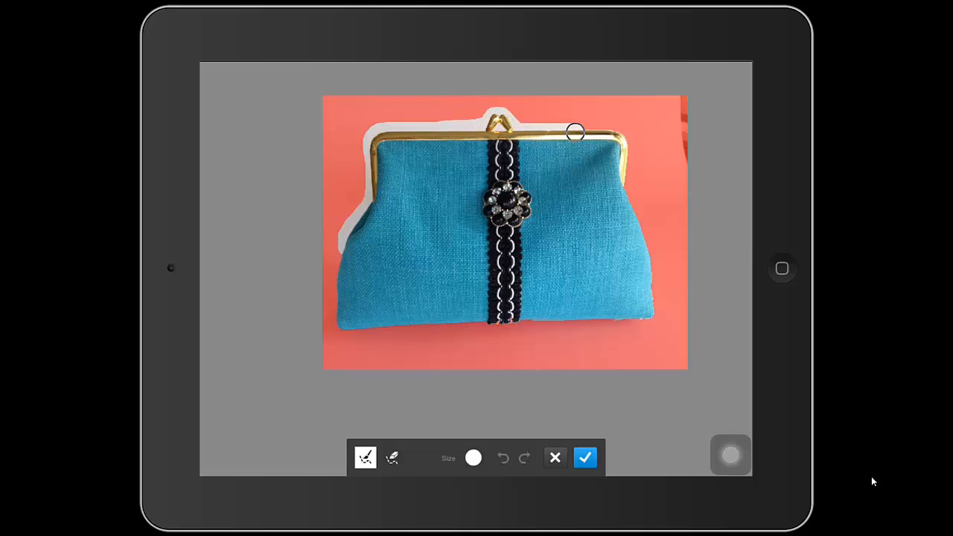
drag(576, 132, 625, 140)
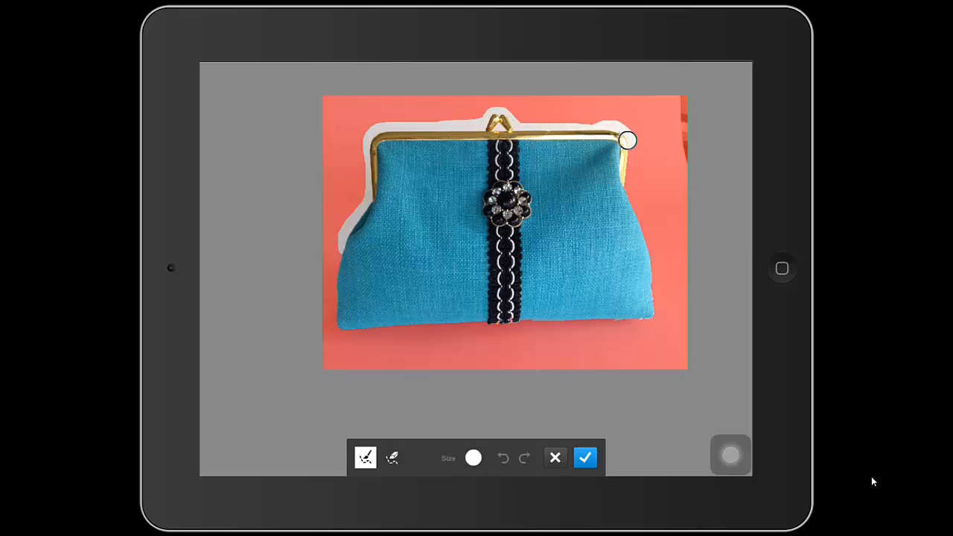
drag(628, 140, 643, 241)
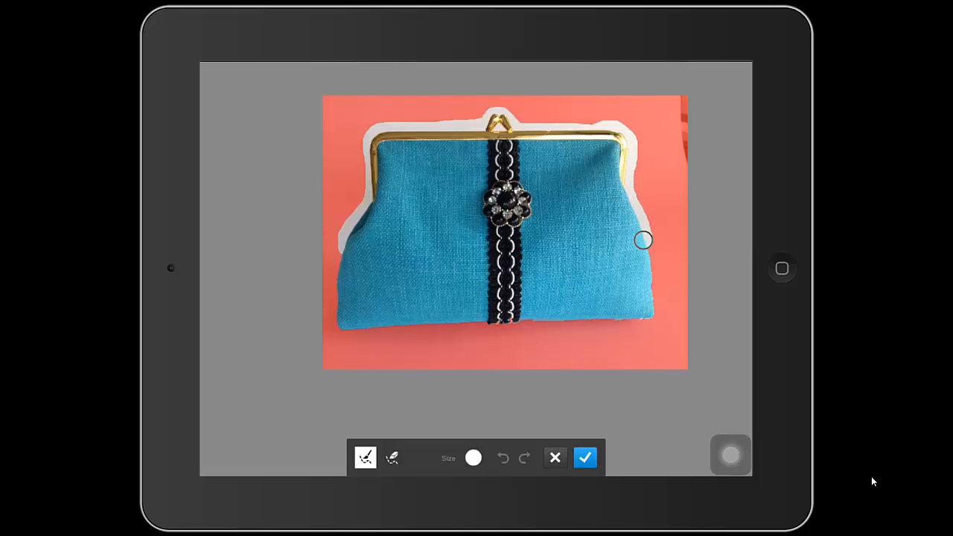
drag(644, 240, 616, 321)
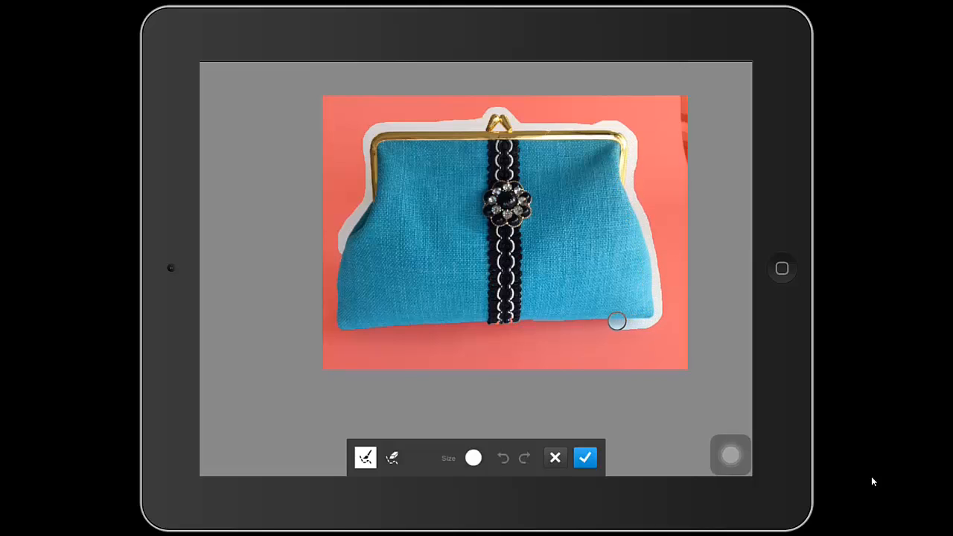
drag(617, 322, 488, 321)
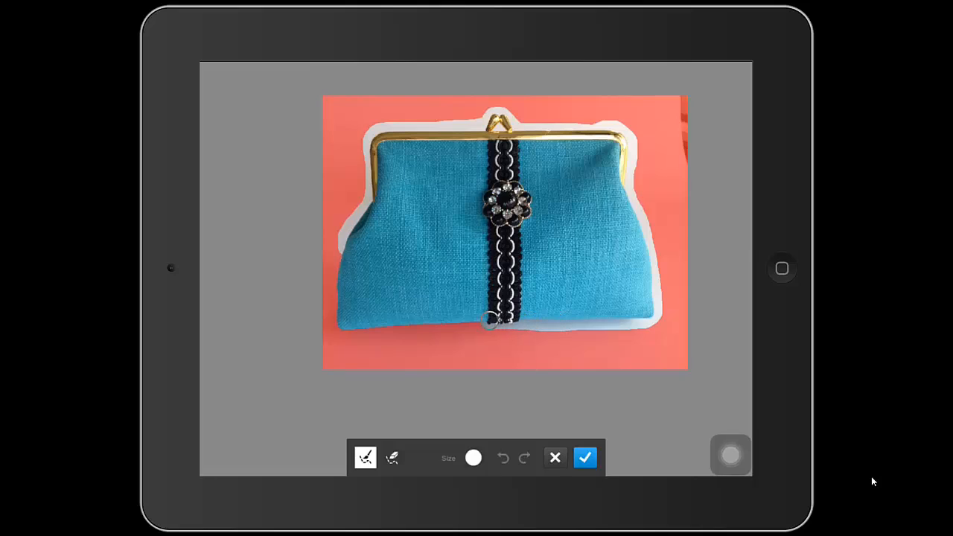
drag(492, 321, 365, 326)
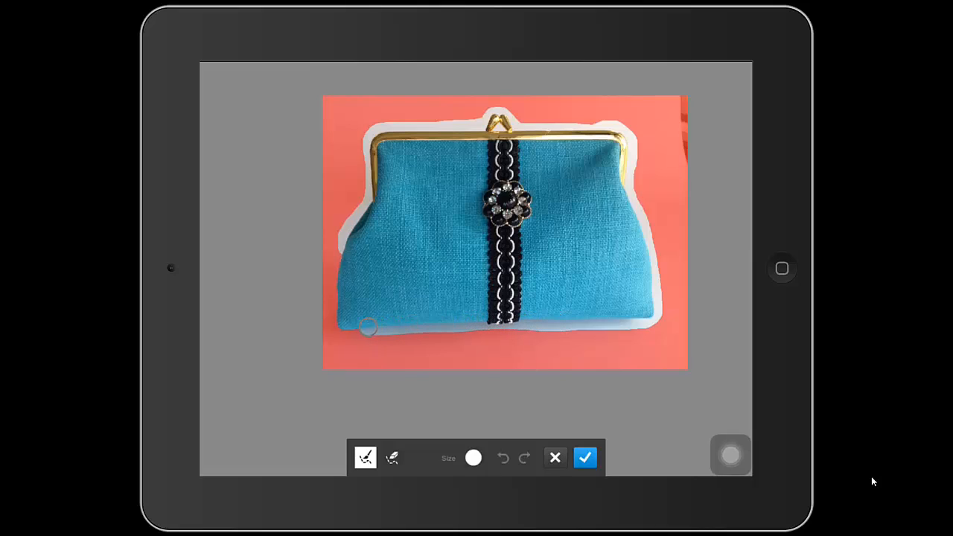
drag(369, 326, 343, 244)
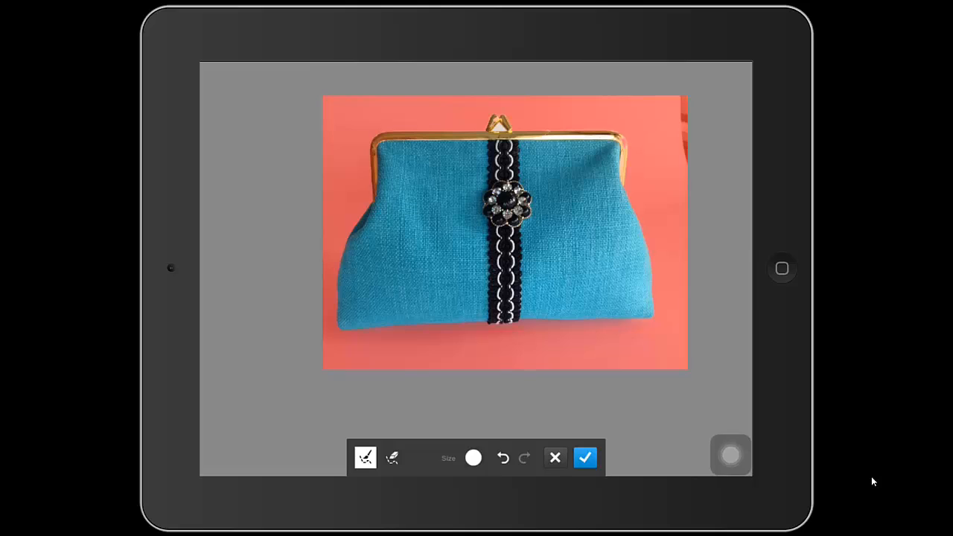
- Switch the refine brush mode and apply the refined edges
click(393, 457)
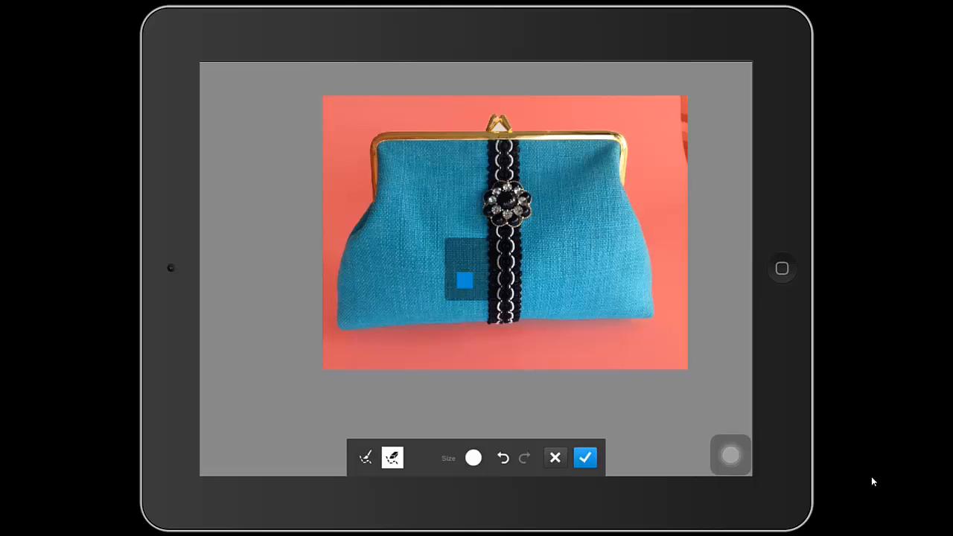
click(585, 458)
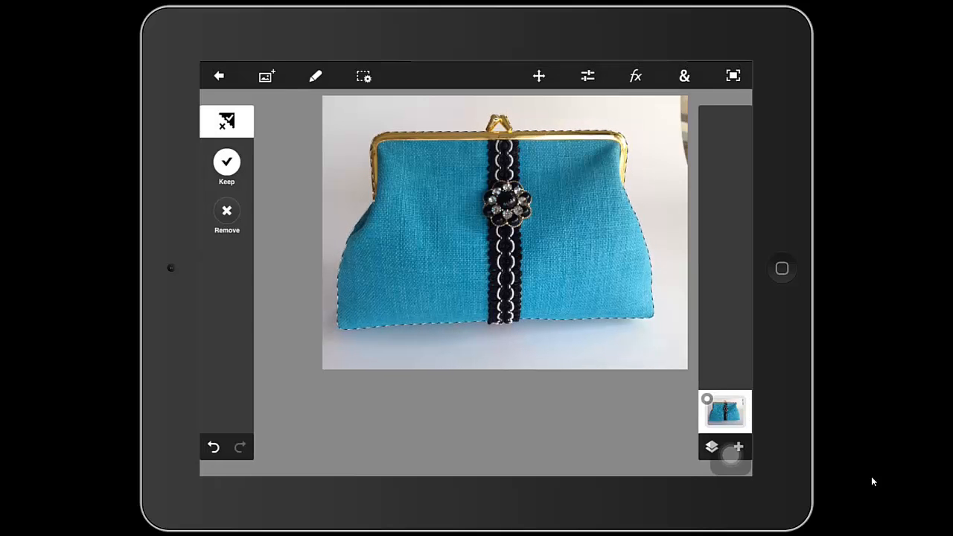
- Delete the background outside the purse and add a new empty layer
click(315, 76)
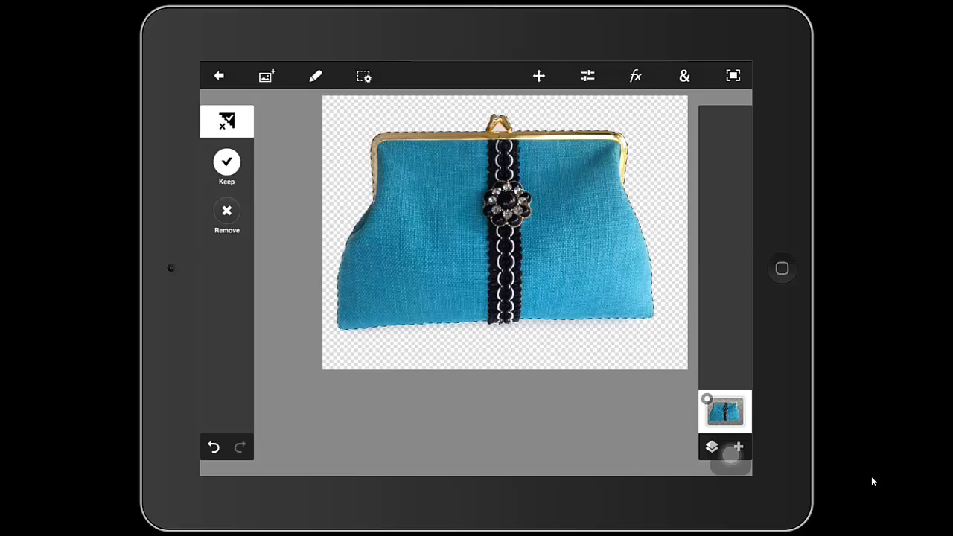
click(739, 446)
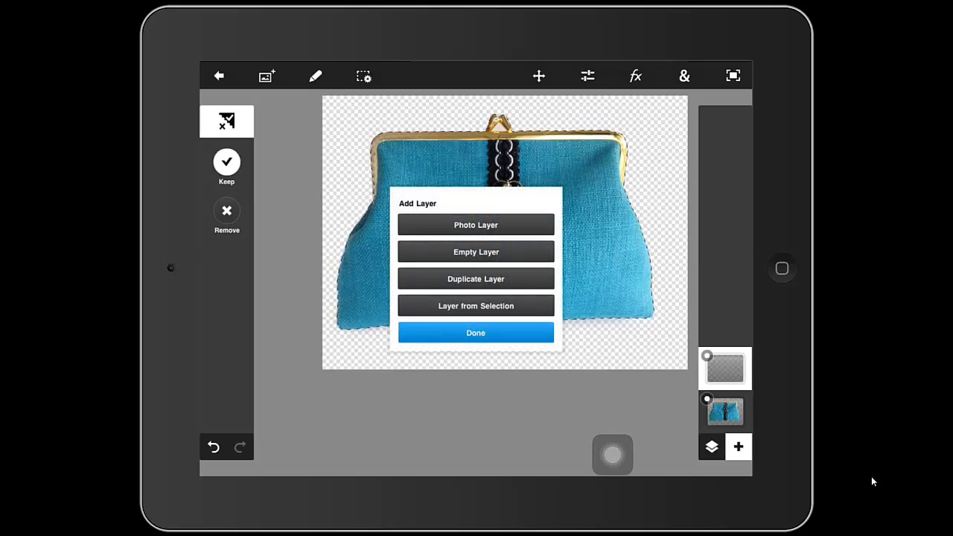
click(683, 75)
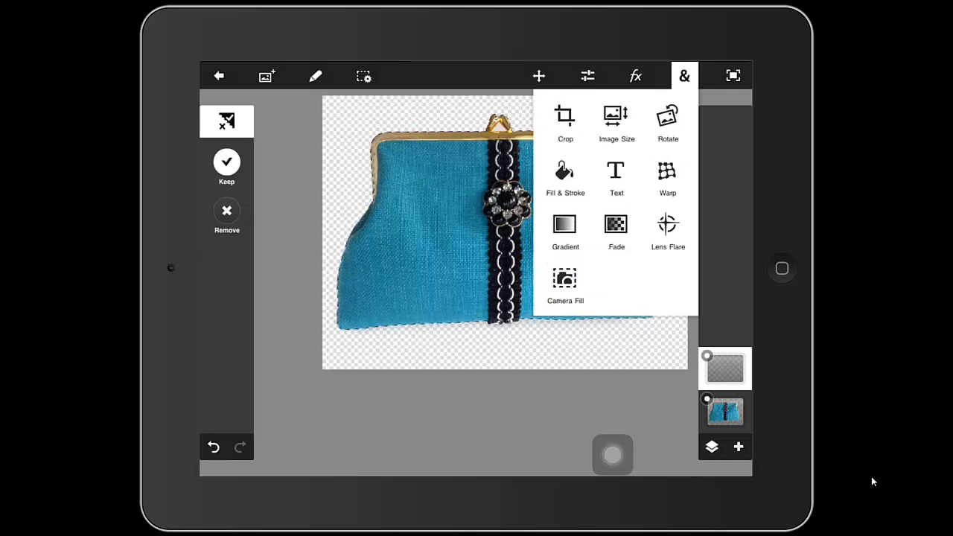
click(565, 175)
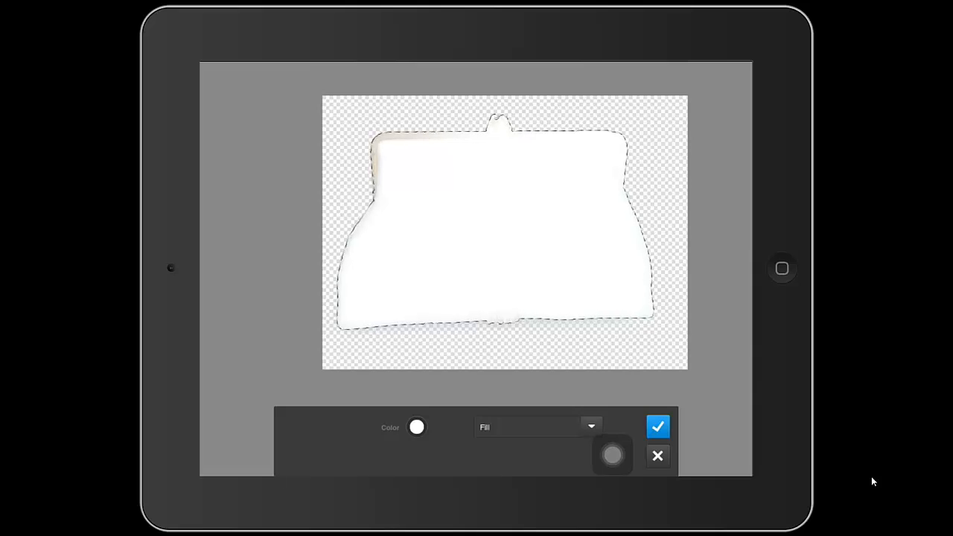
click(657, 426)
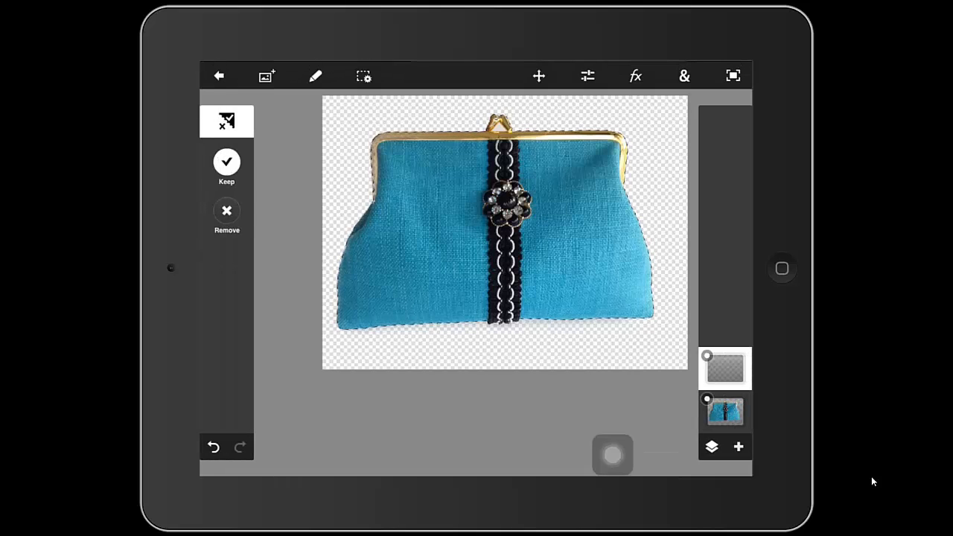
click(315, 75)
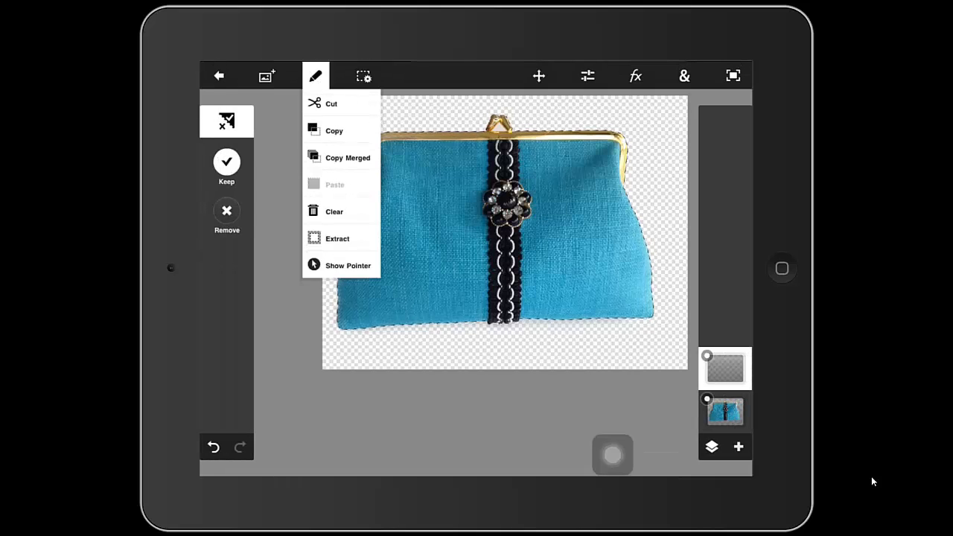
click(364, 75)
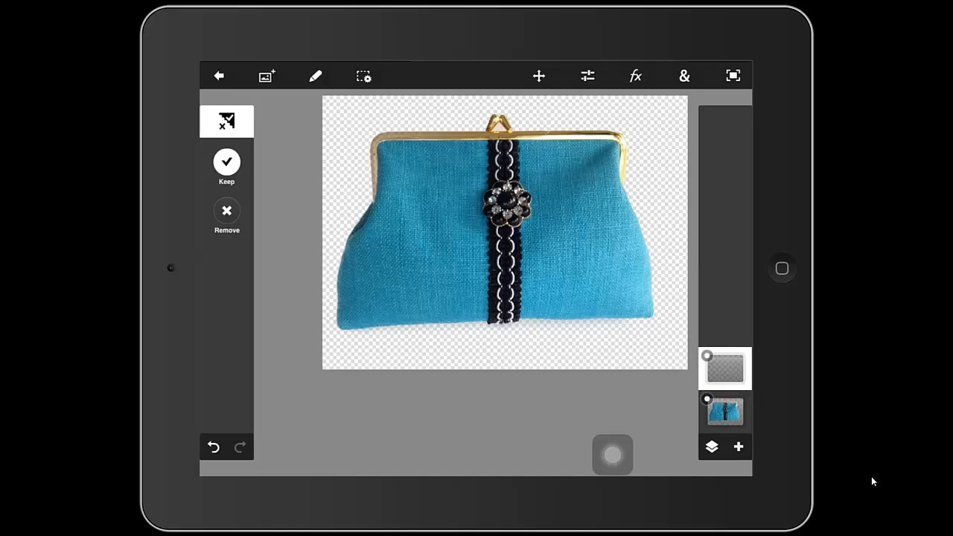
- Work with the new layer to give the purse a solid white background
click(683, 75)
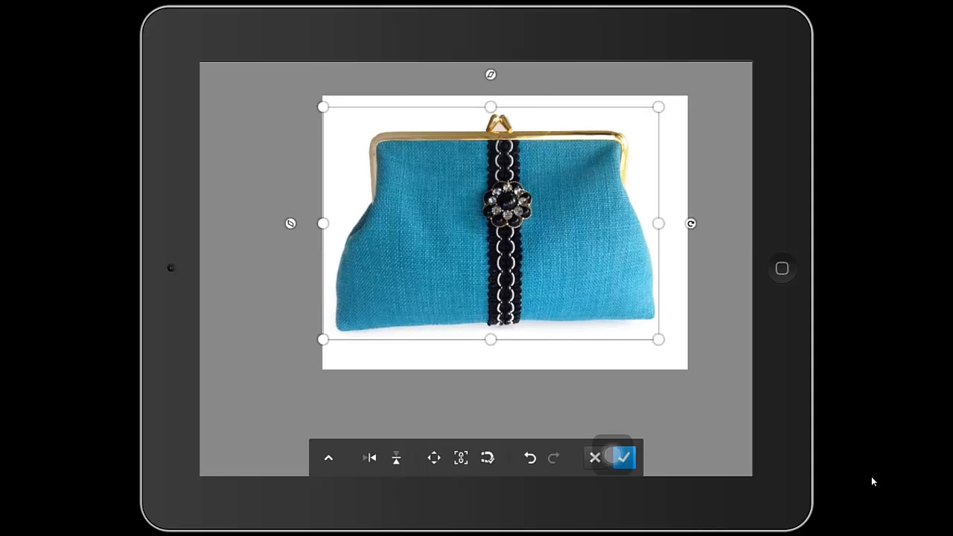
drag(491, 75, 506, 82)
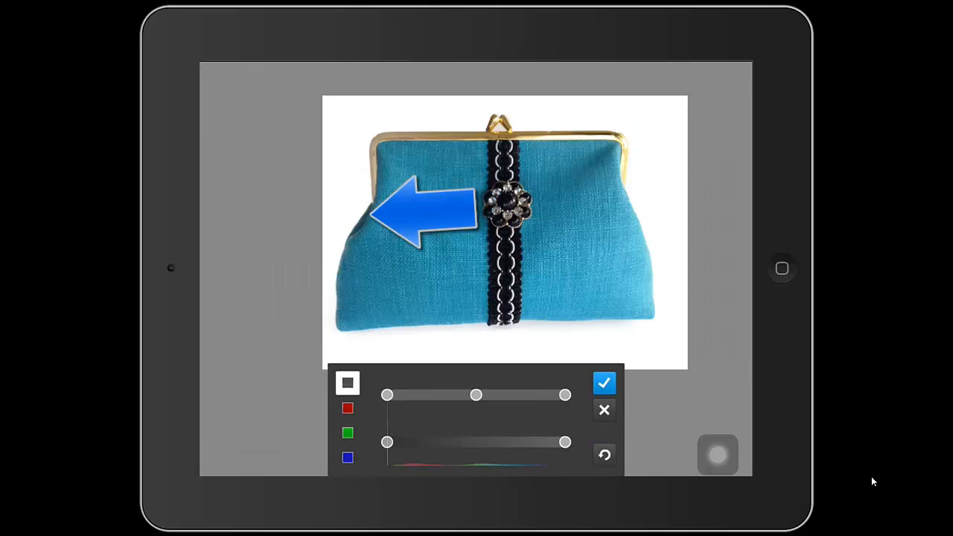
- Drag the Levels white-point slider to moderately brighten the purse and apply
drag(477, 395, 552, 395)
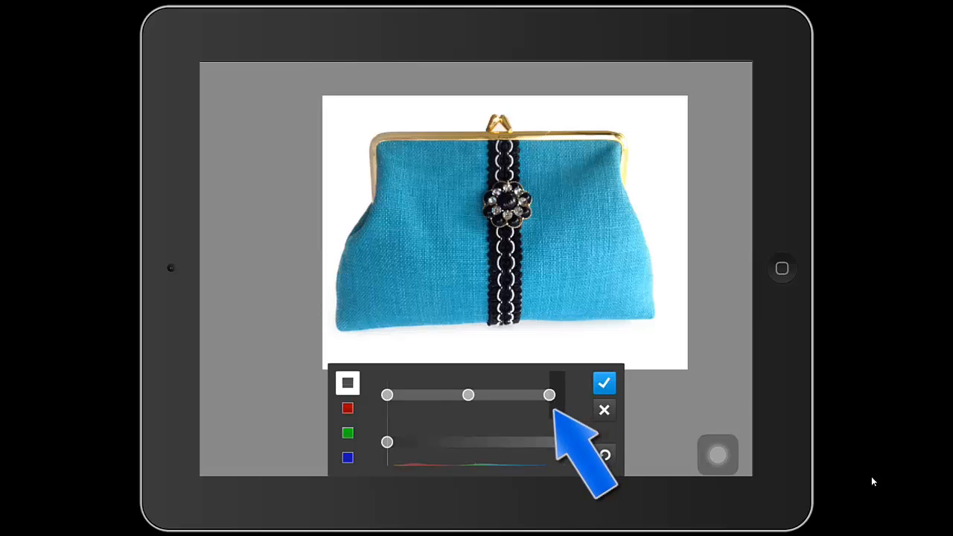
drag(550, 394, 514, 395)
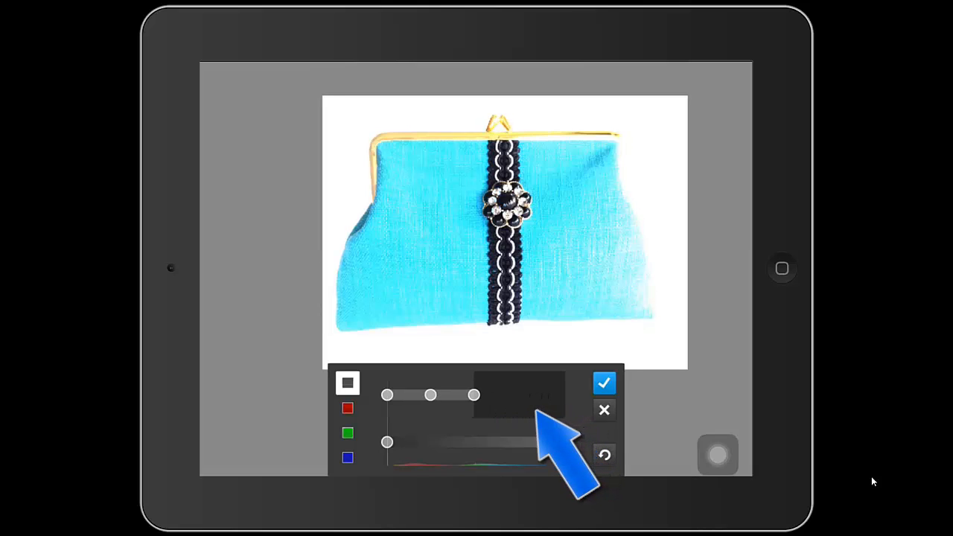
drag(474, 395, 544, 394)
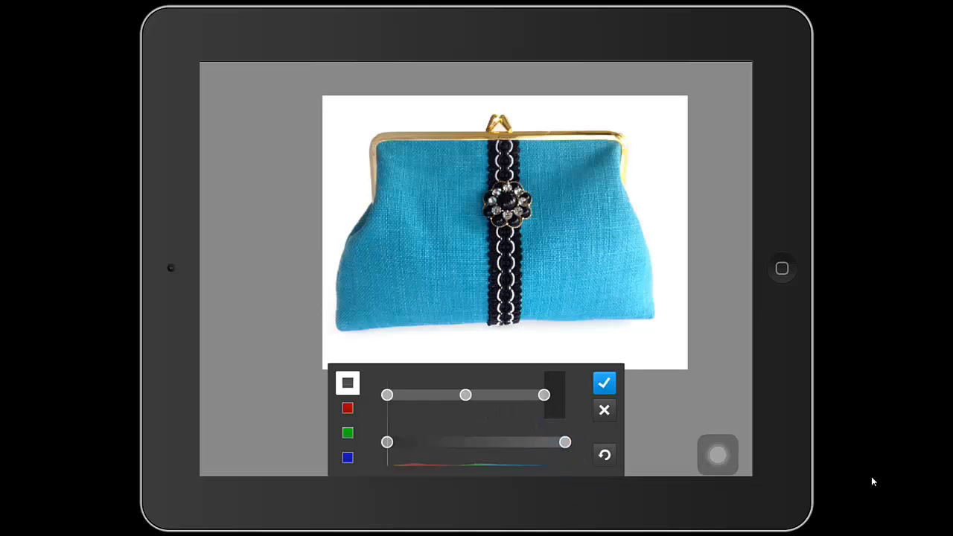
click(604, 382)
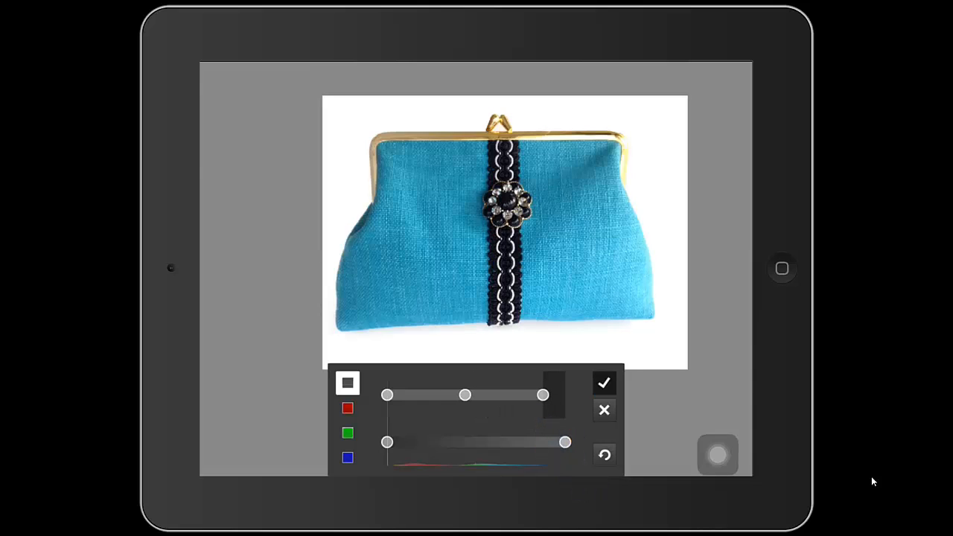
click(605, 383)
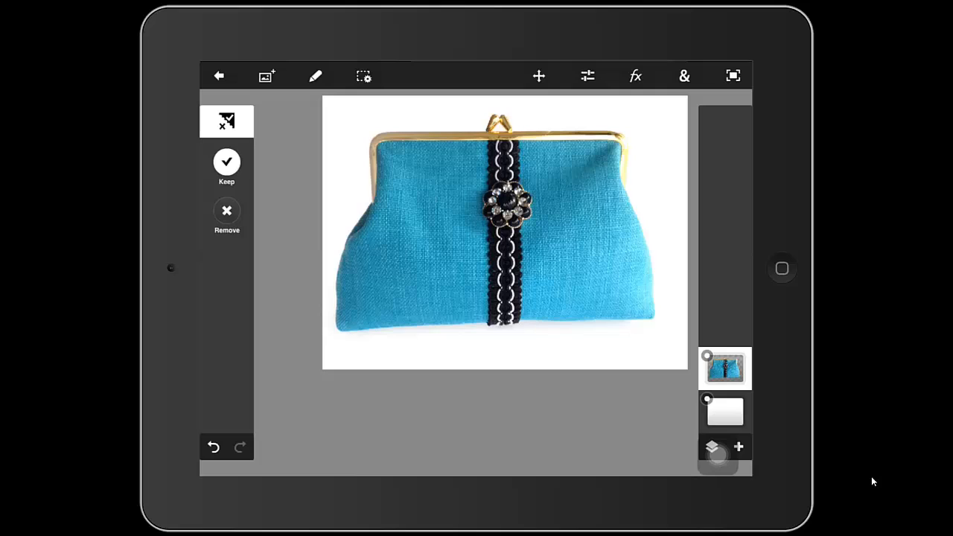
- Resize the image to 1600 width, giving 1200 height, via Image Size
click(684, 76)
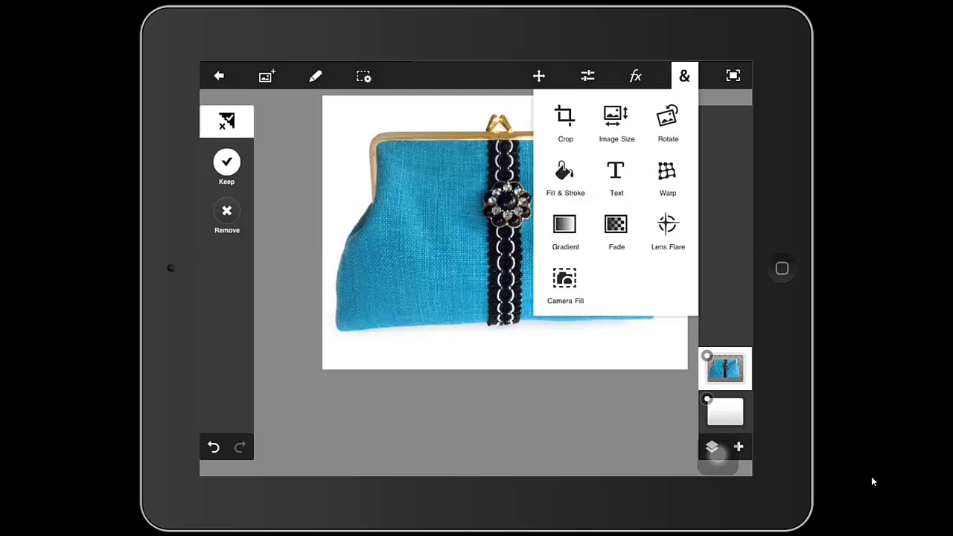
click(617, 119)
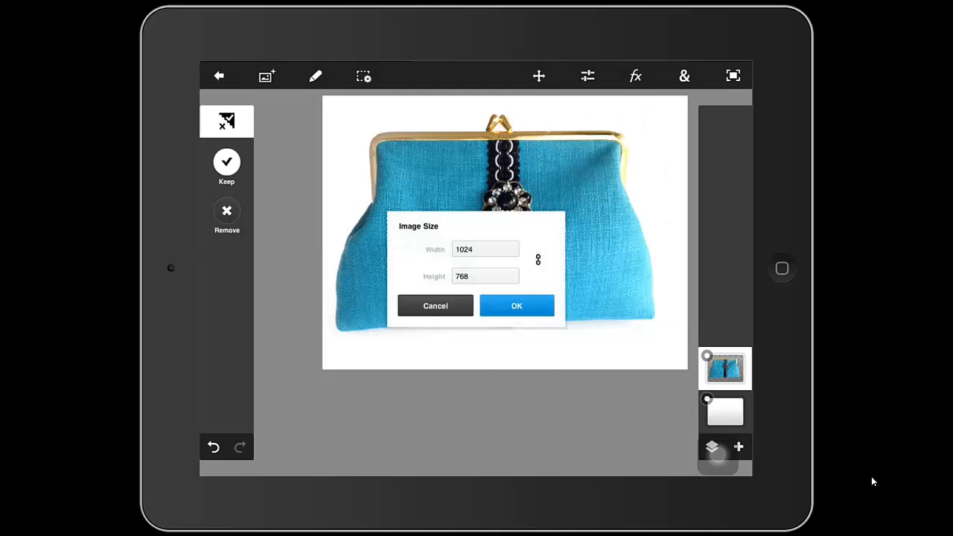
click(485, 250)
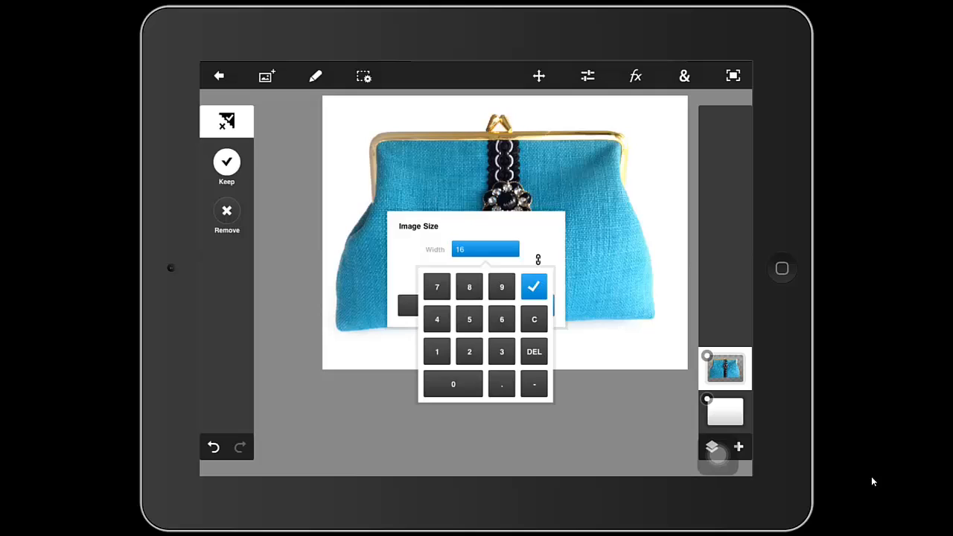
click(534, 287)
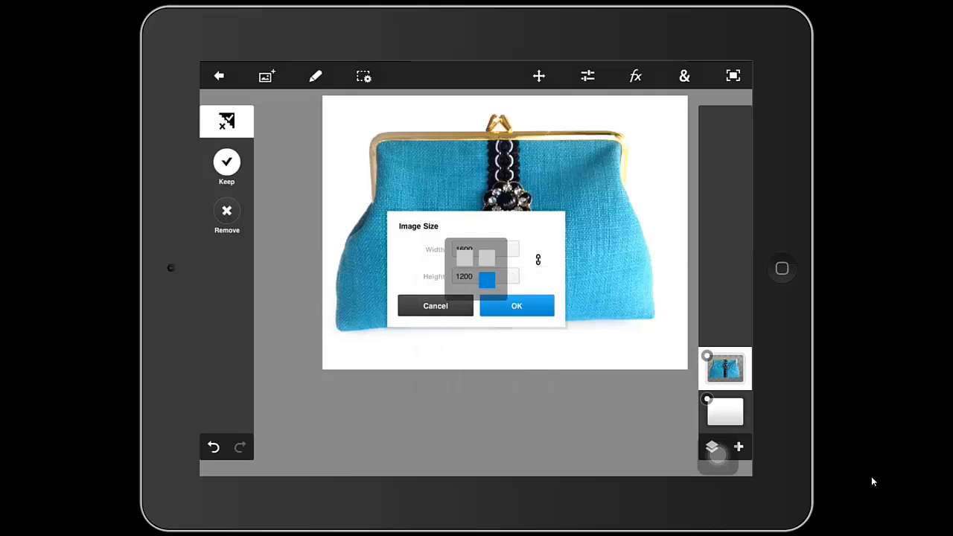
click(517, 306)
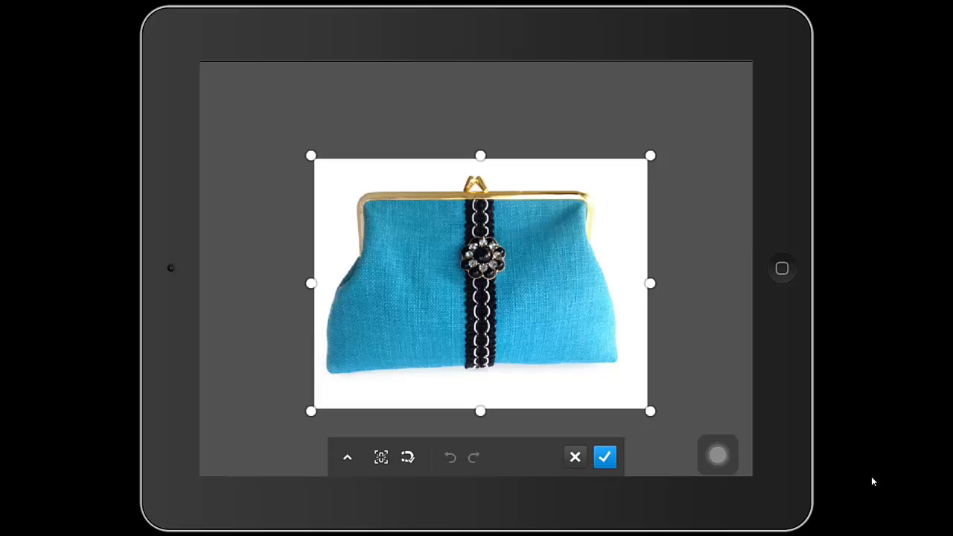
- Crop away the extra white space on the right and bottom edges
drag(650, 411, 612, 392)
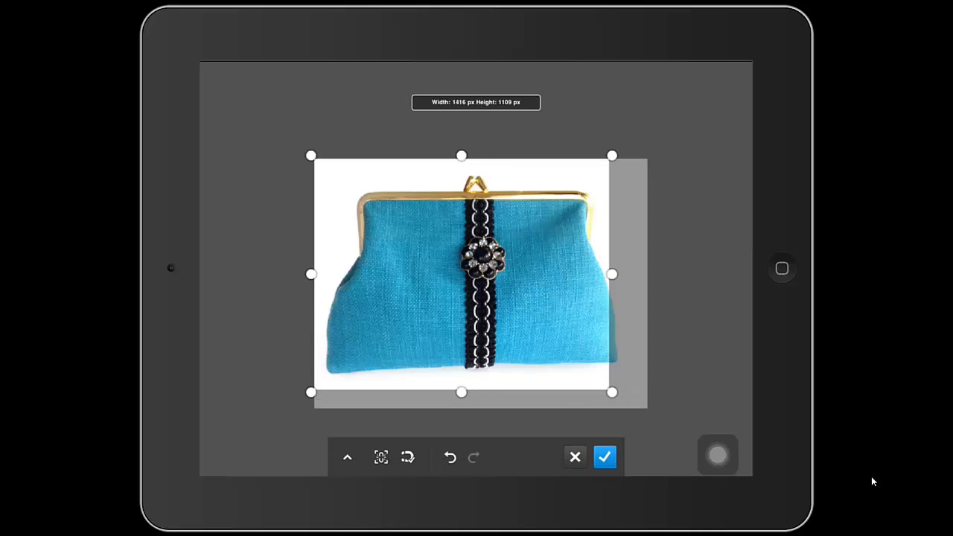
drag(613, 274, 629, 274)
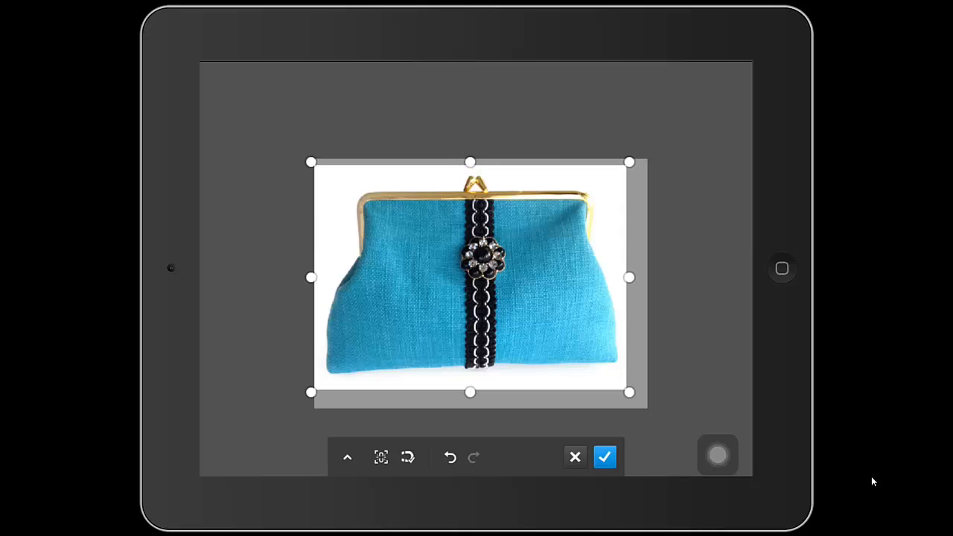
click(605, 456)
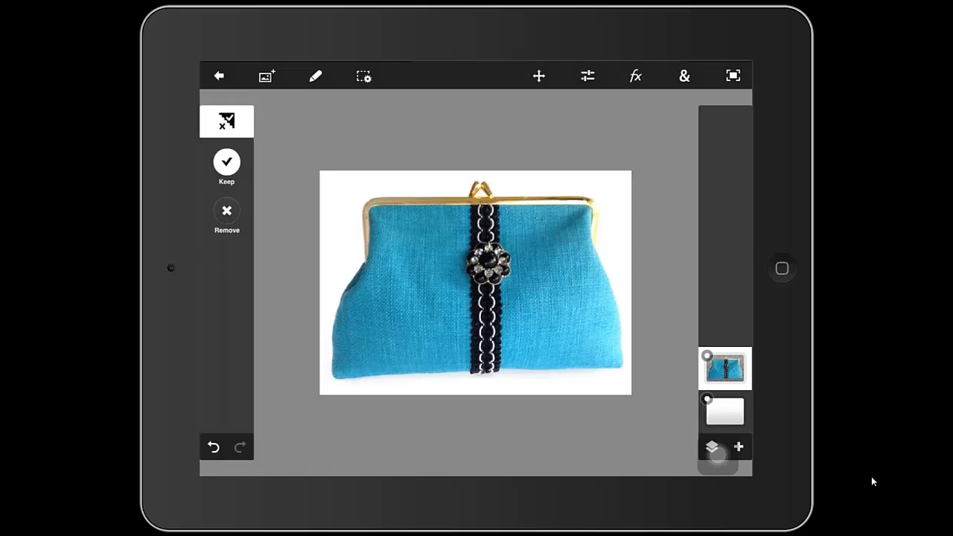
- Leave the editor and rename the project from Untitled189 to 'blue purse'
click(219, 75)
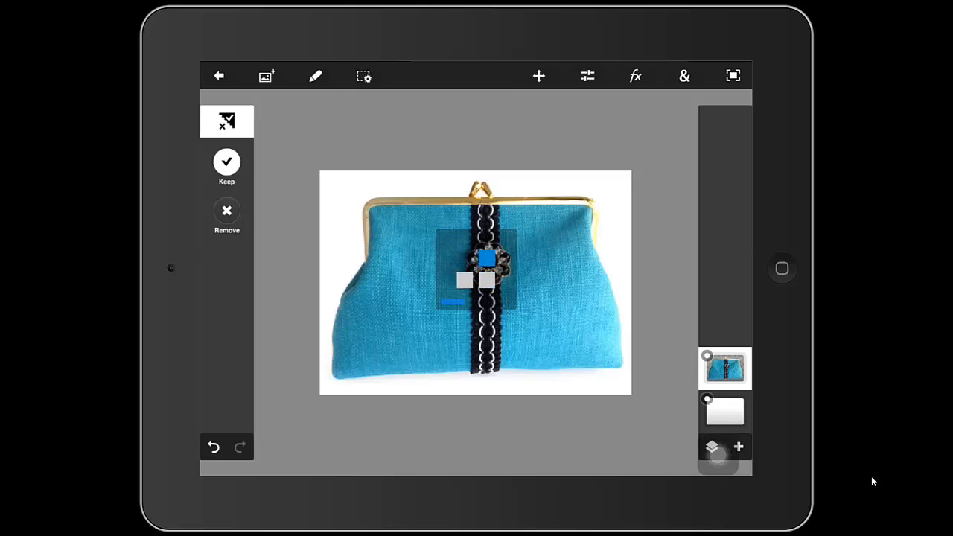
click(219, 75)
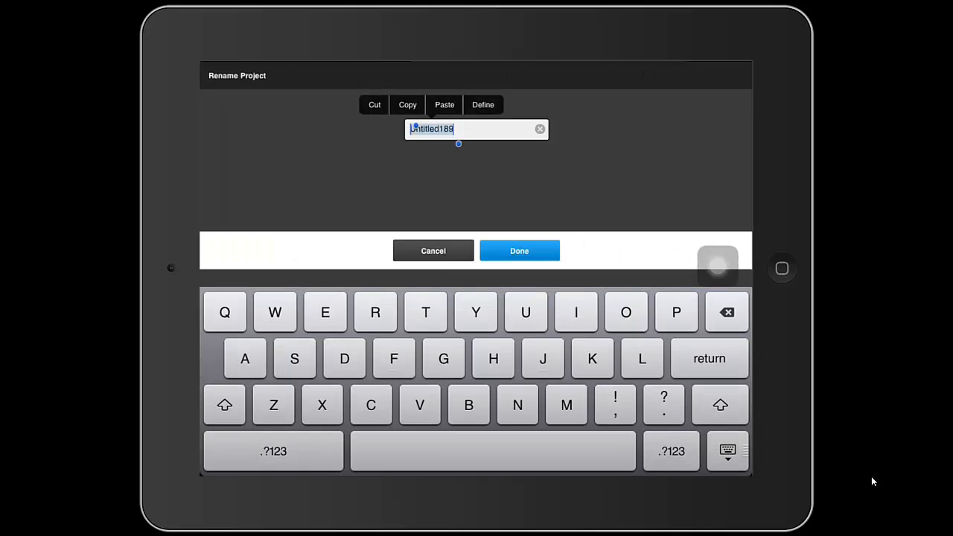
text(b)
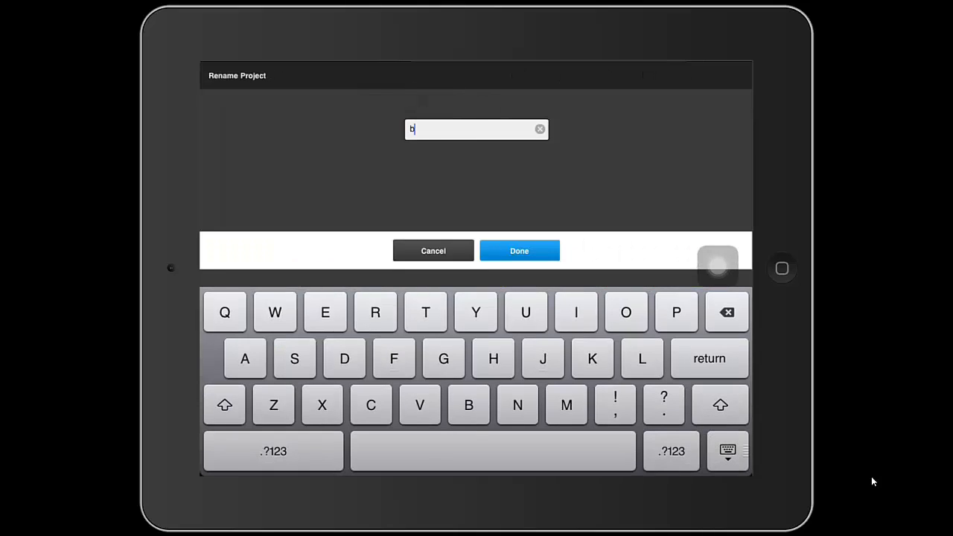
text(lue)
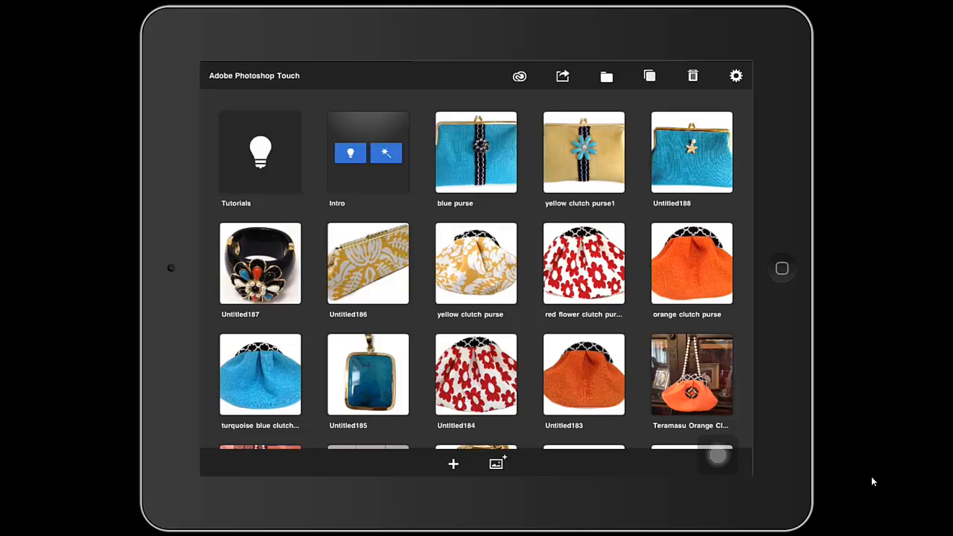
- Save the 'blue purse' project to the camera roll as a JPEG
click(563, 76)
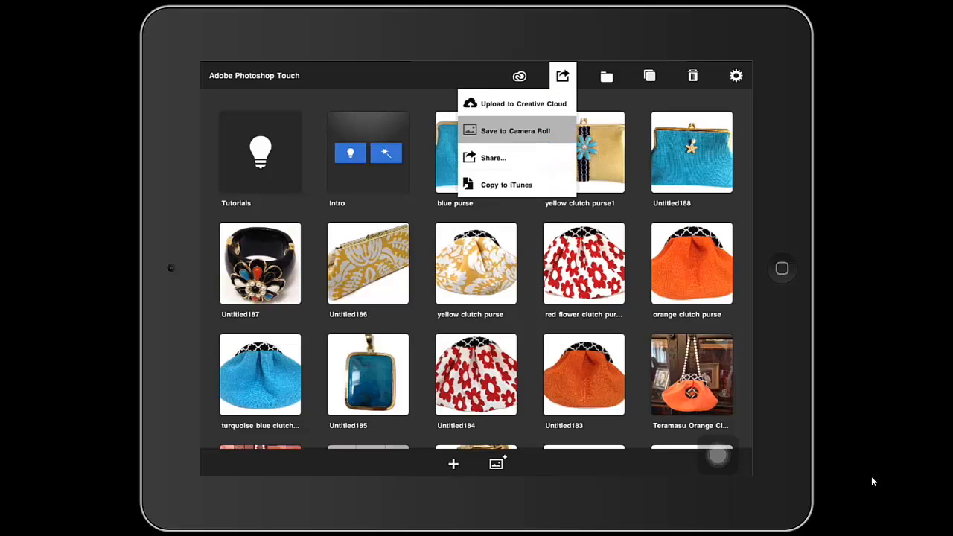
click(515, 131)
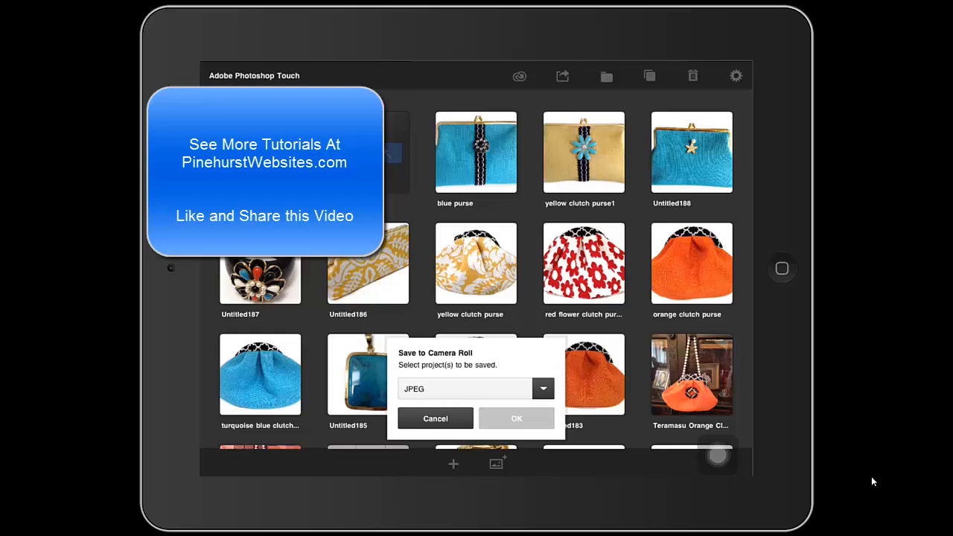
click(476, 152)
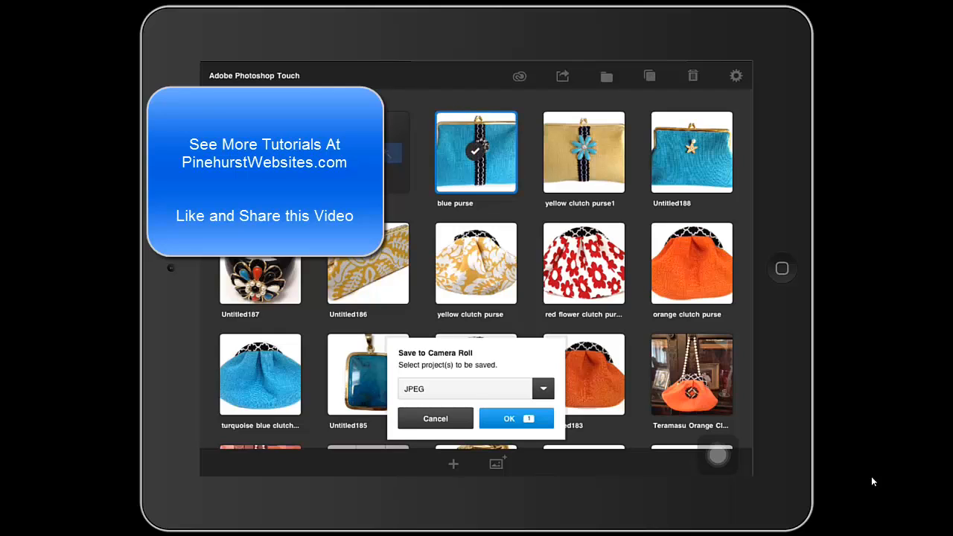
click(509, 418)
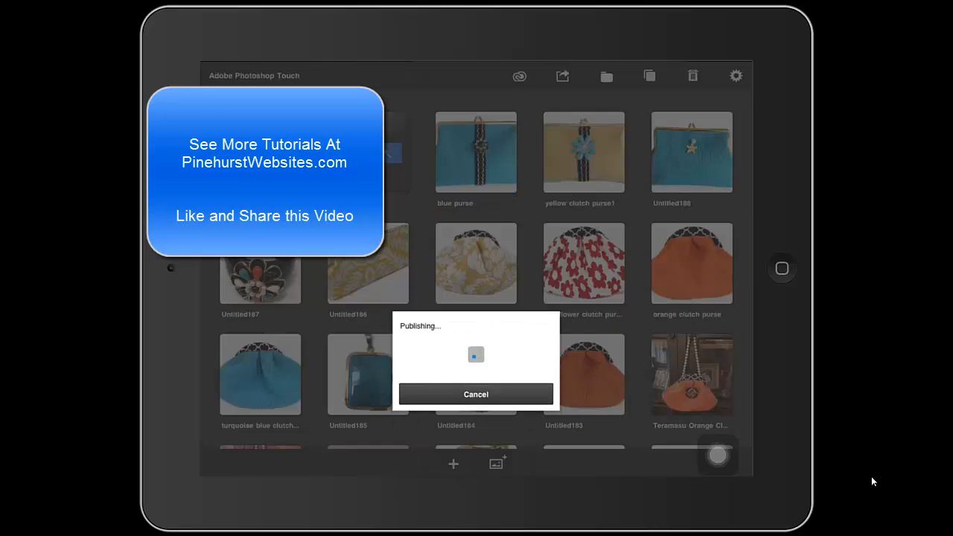